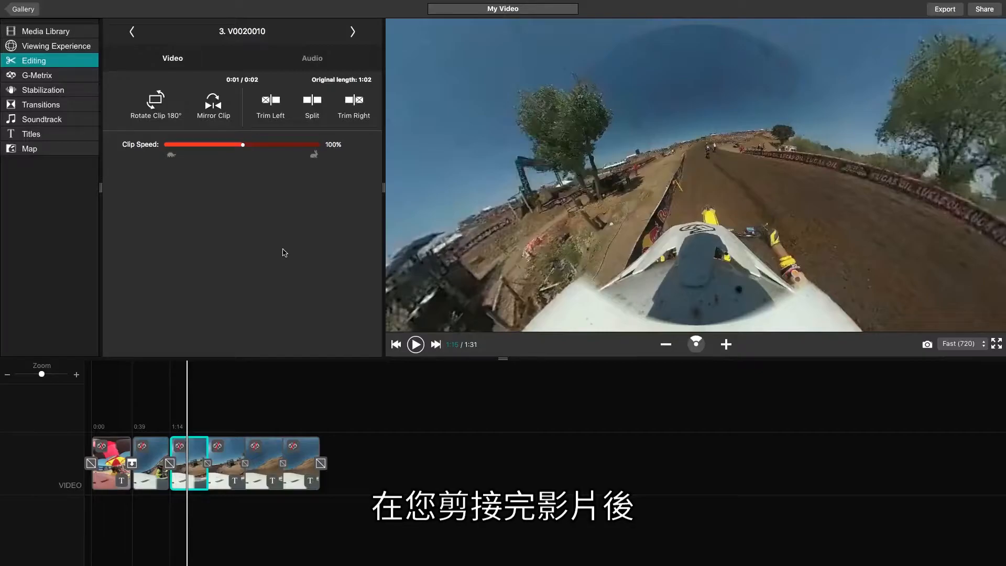
Step: Show the Viewing Experience options (360° vs HyperFrame) for the project
click(49, 45)
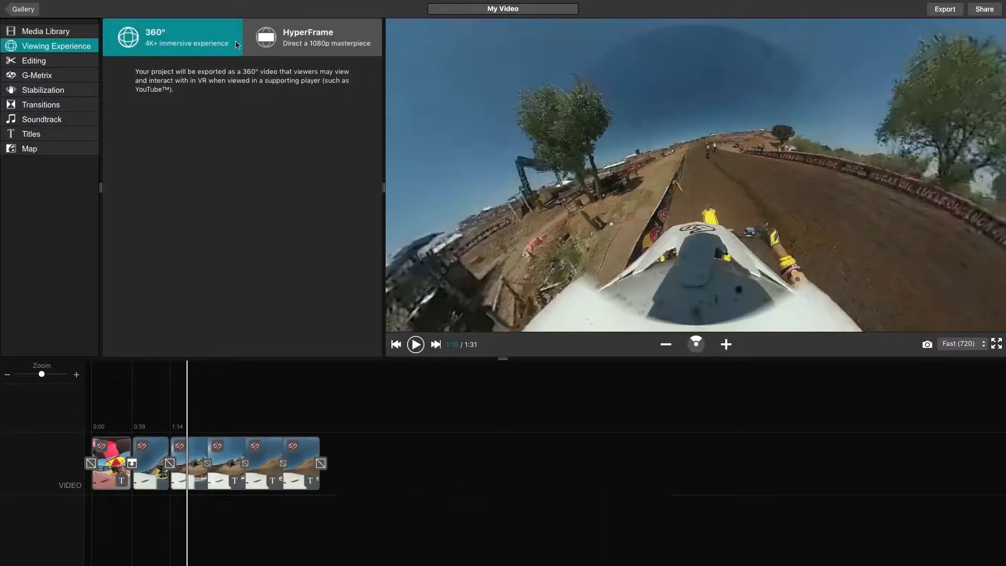
Step: Choose HyperFrame as the viewing experience, exposing Pan, Tilt and Zoom controls
click(312, 37)
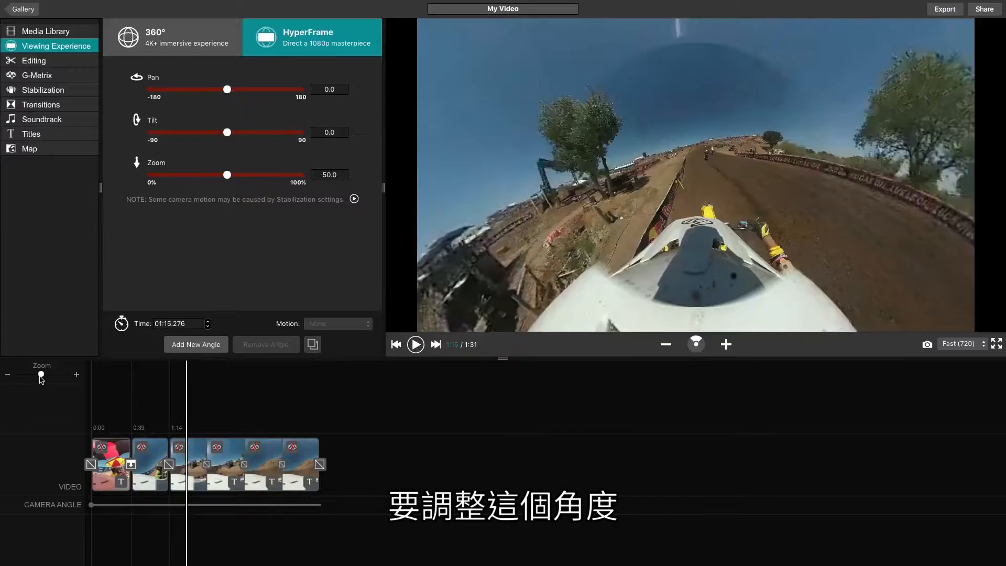
mouse_move(76, 394)
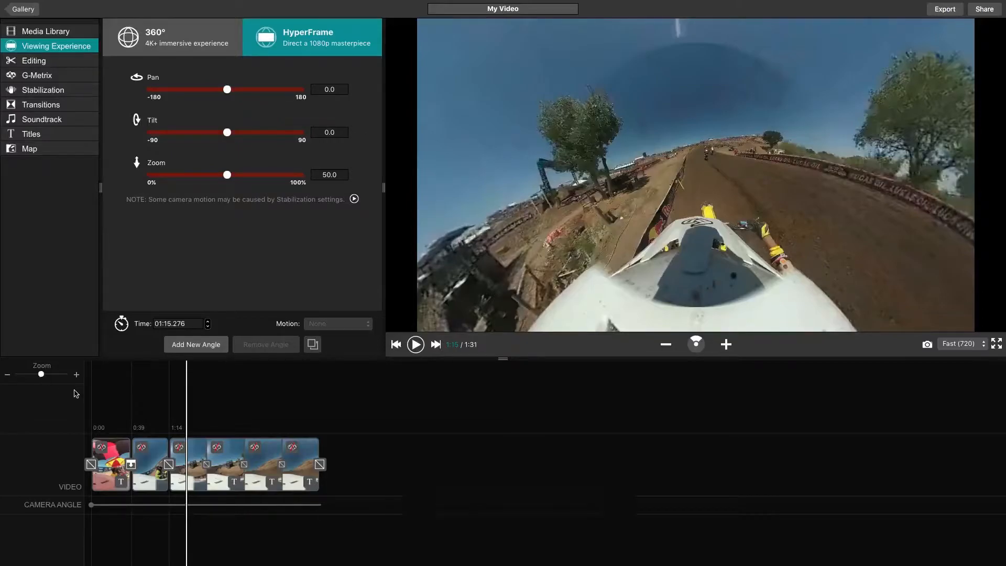
Step: Add a start angle at 0:00 framing the pit crew: pan -157, tilt -15, zoom 76.7
click(93, 462)
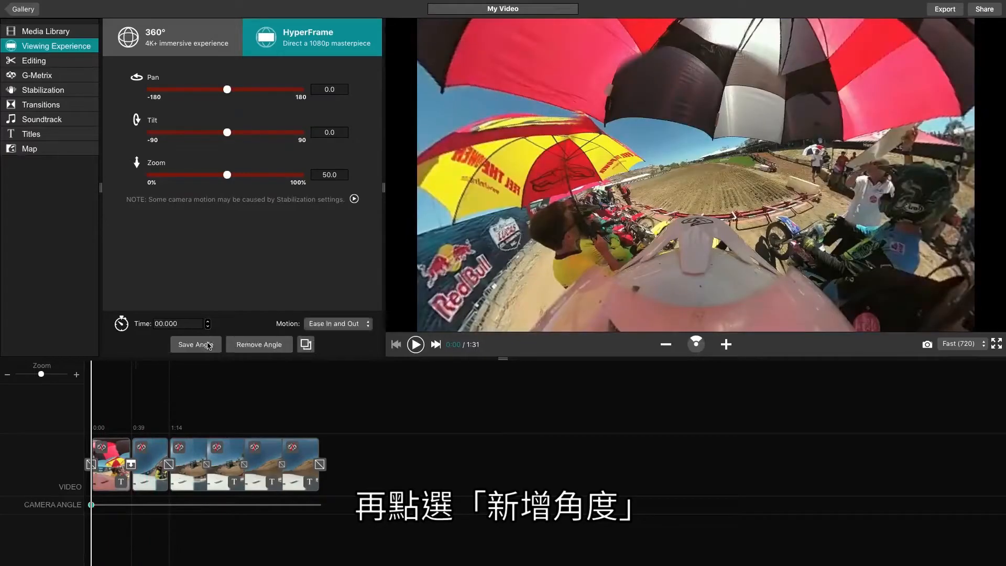
mouse_move(195, 344)
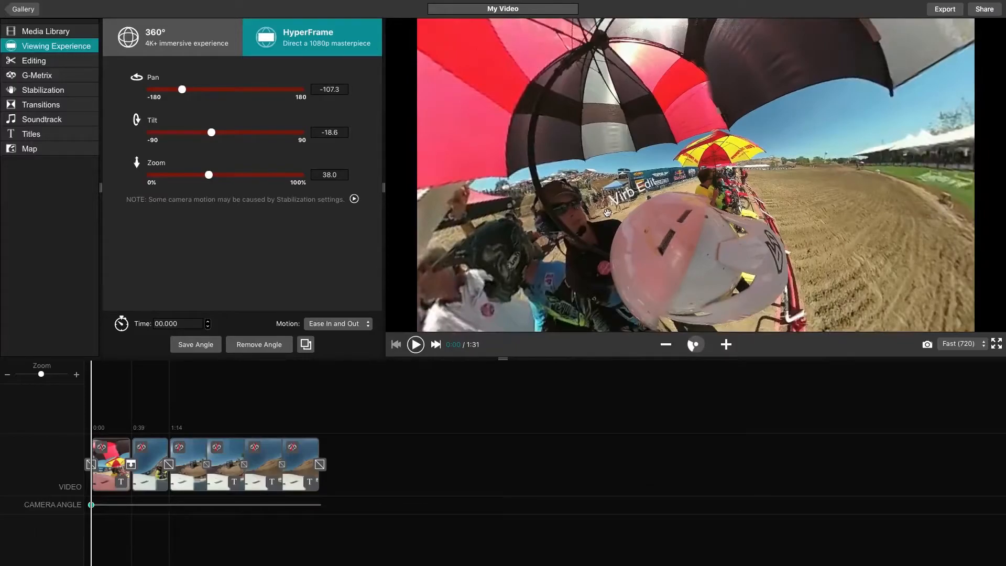
drag(182, 90, 182, 89)
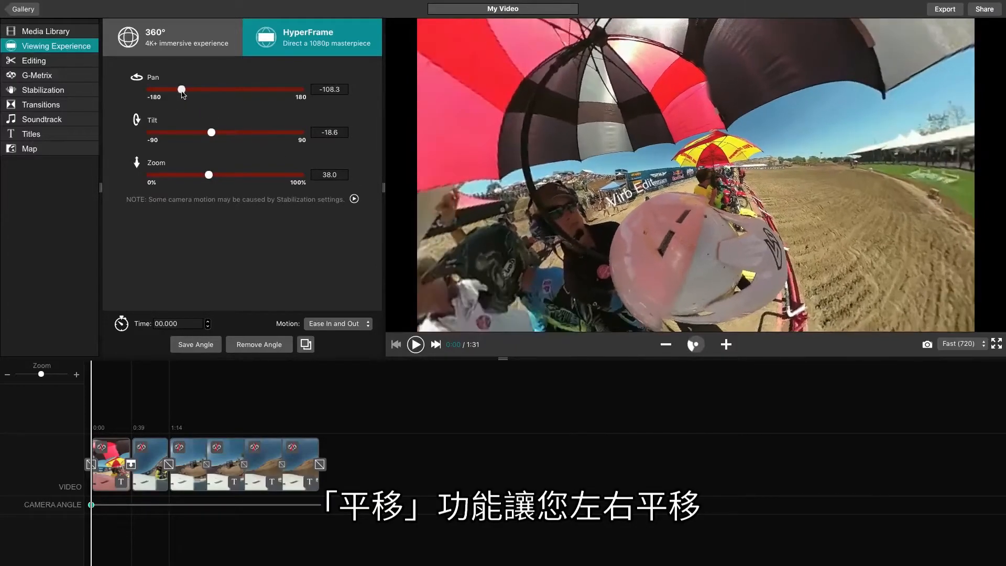
drag(181, 88, 160, 88)
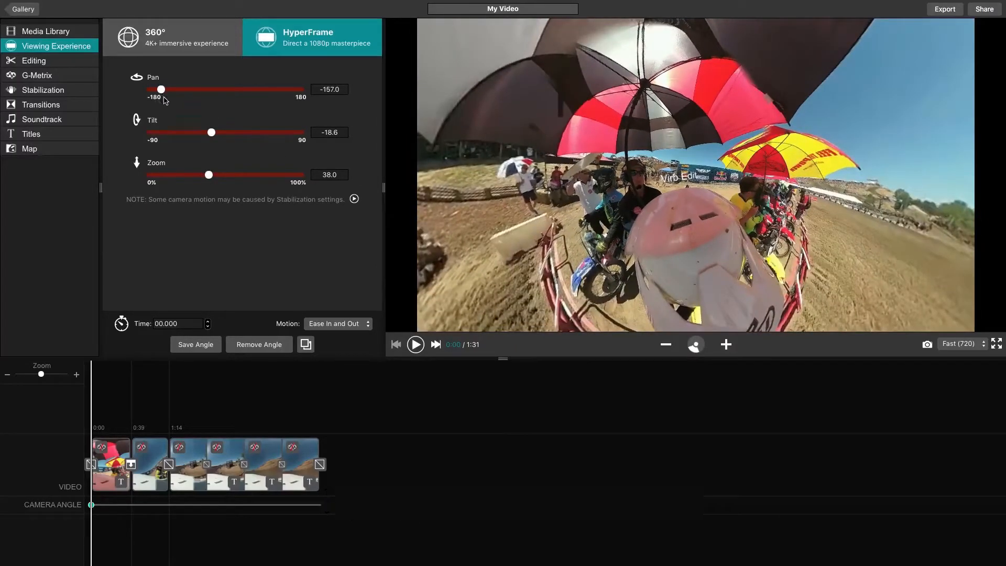
drag(211, 132, 209, 135)
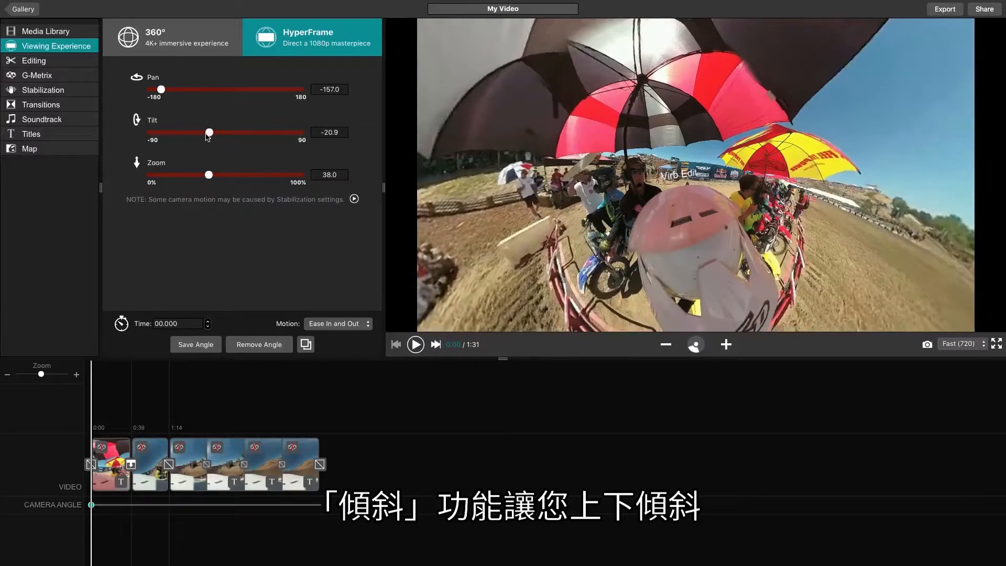
drag(207, 132, 213, 132)
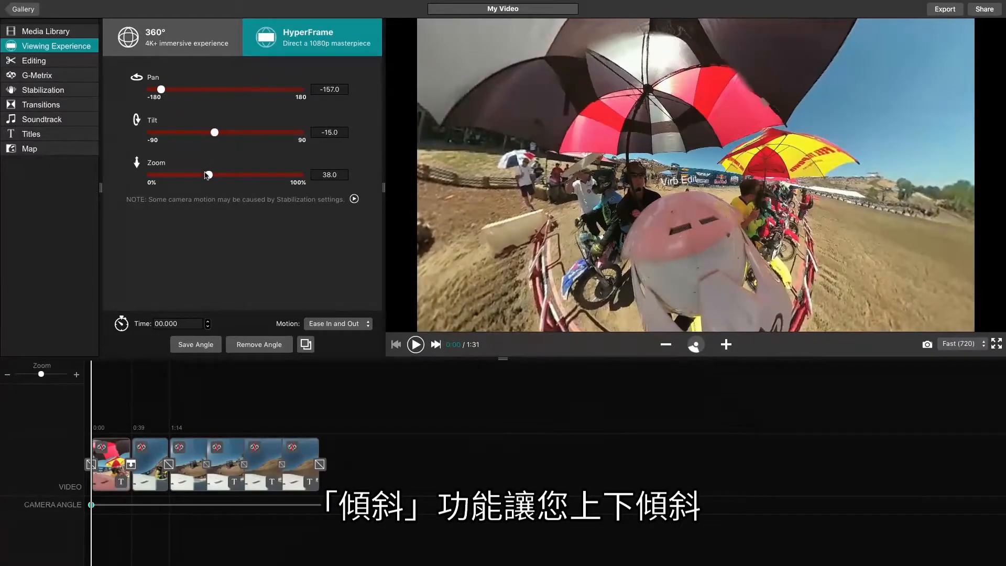
drag(205, 175, 266, 175)
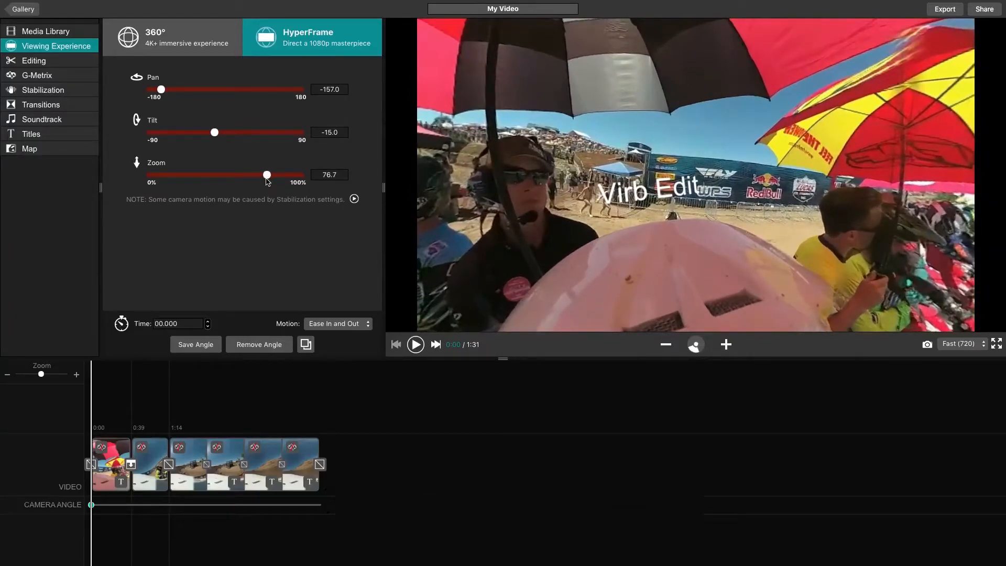
mouse_move(253, 200)
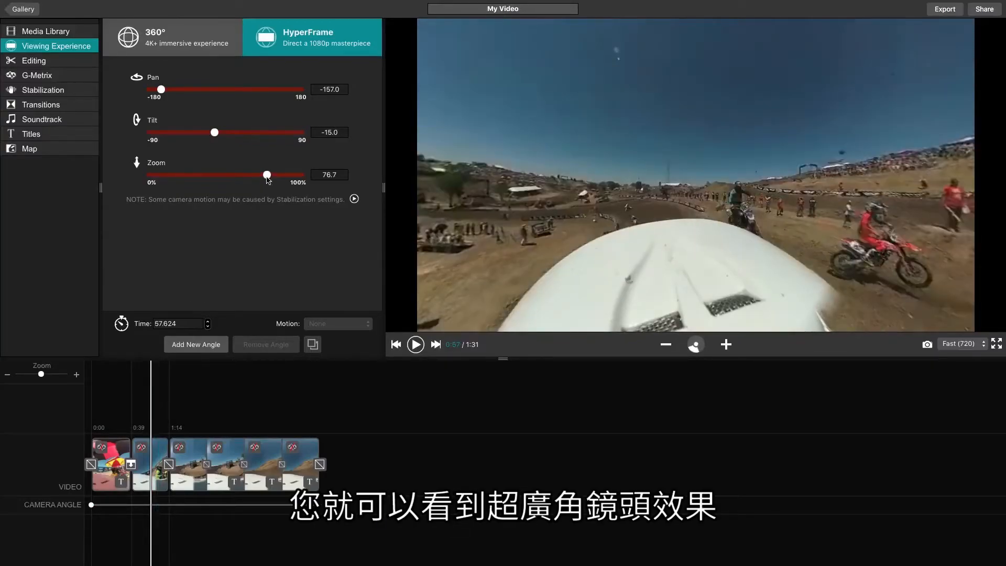
Step: Save a tiny-planet angle at 0:57 with zoom 0 and tilt -90
drag(266, 175, 149, 175)
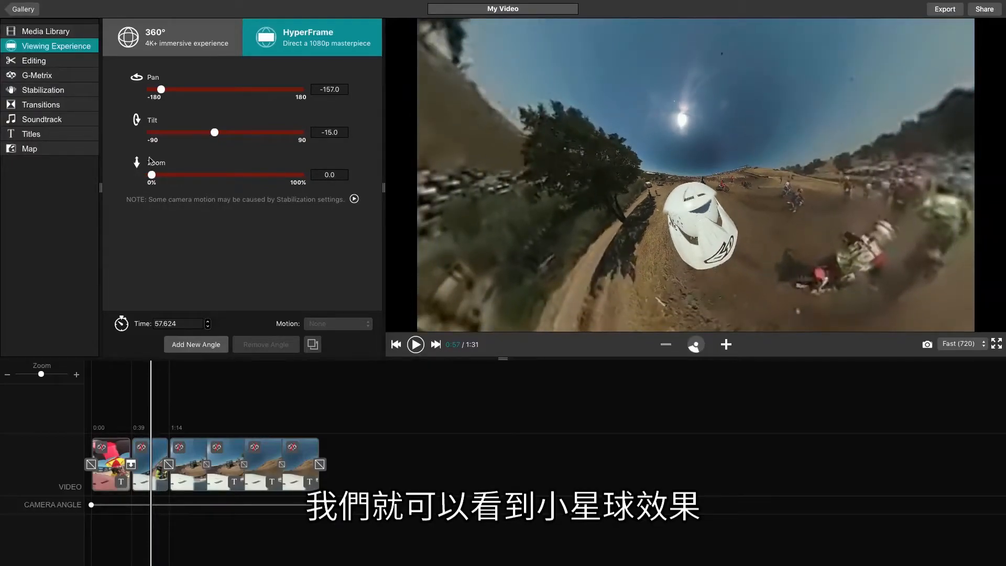
drag(214, 132, 199, 132)
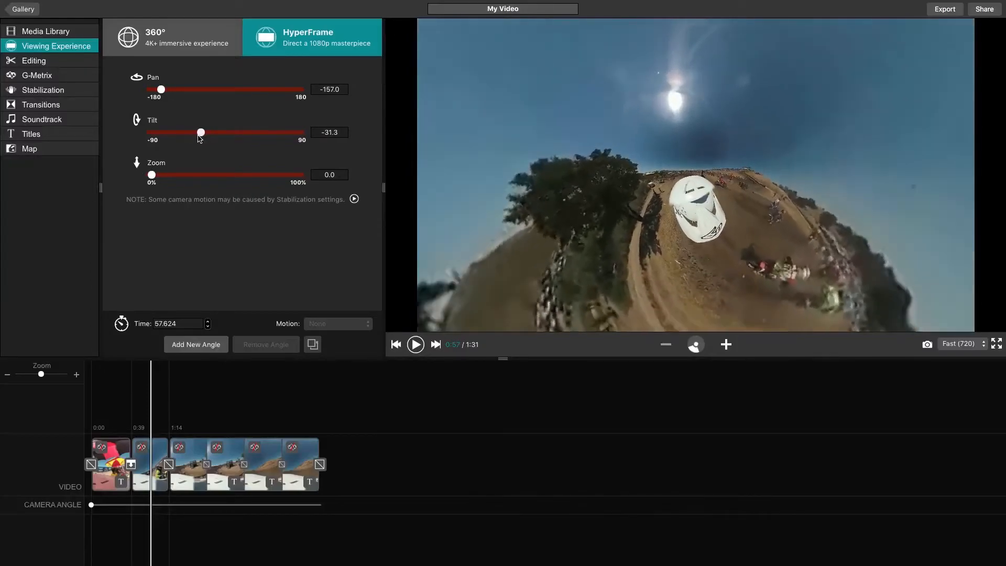
drag(200, 132, 151, 132)
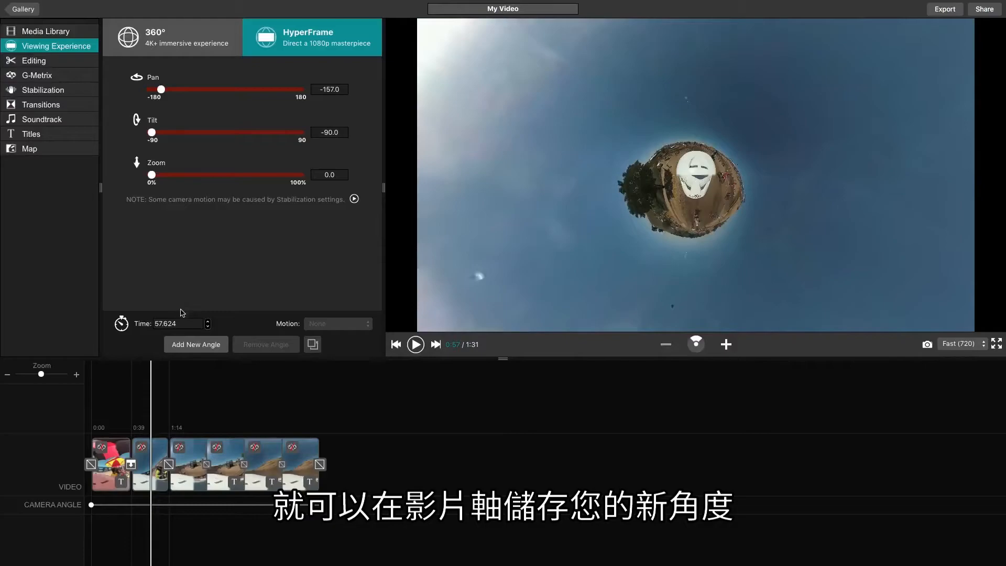
click(195, 343)
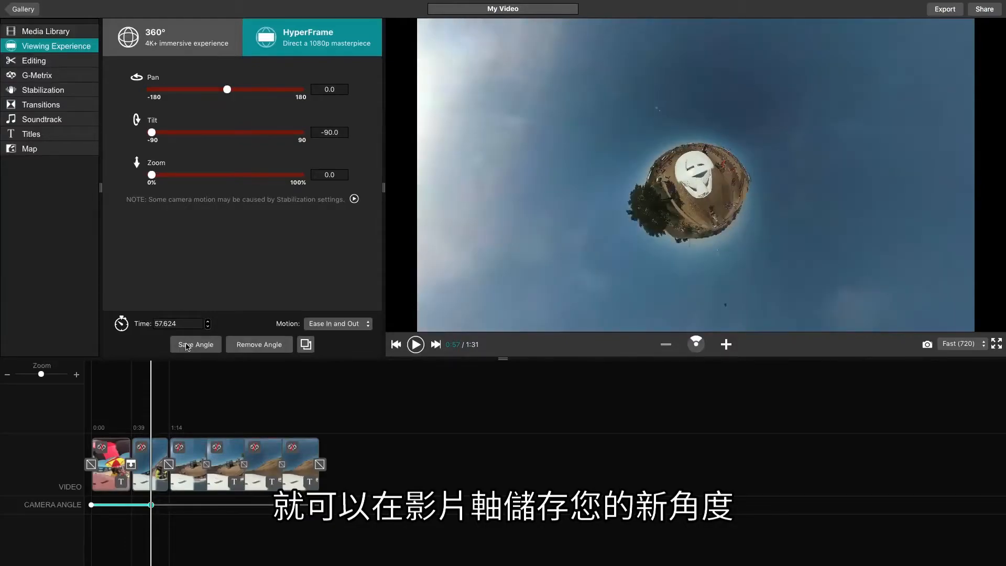
mouse_move(196, 344)
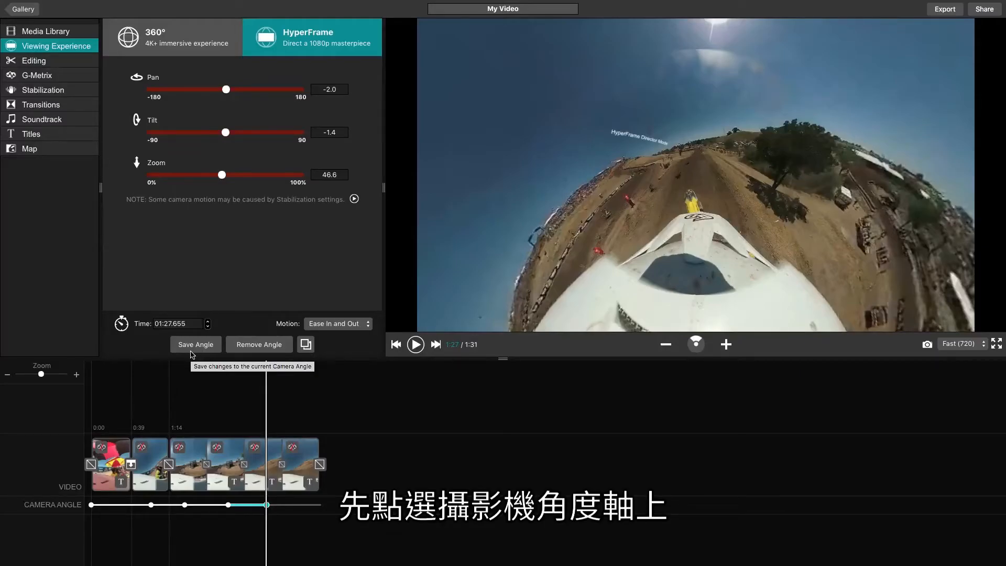
Step: Set the 1:15 angle to zoom 45.8 and duplicate it to a slightly later time
click(182, 505)
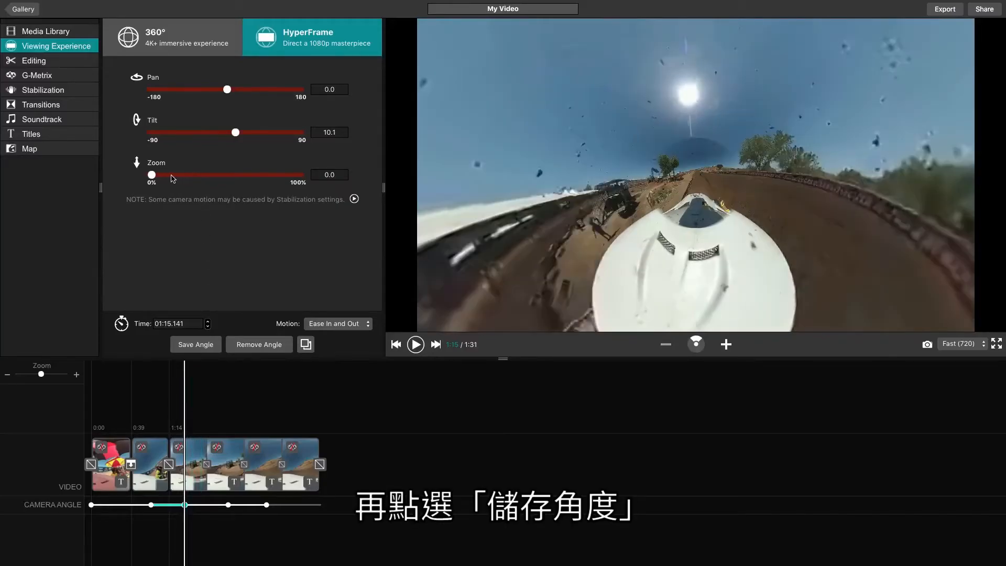
drag(150, 175, 220, 175)
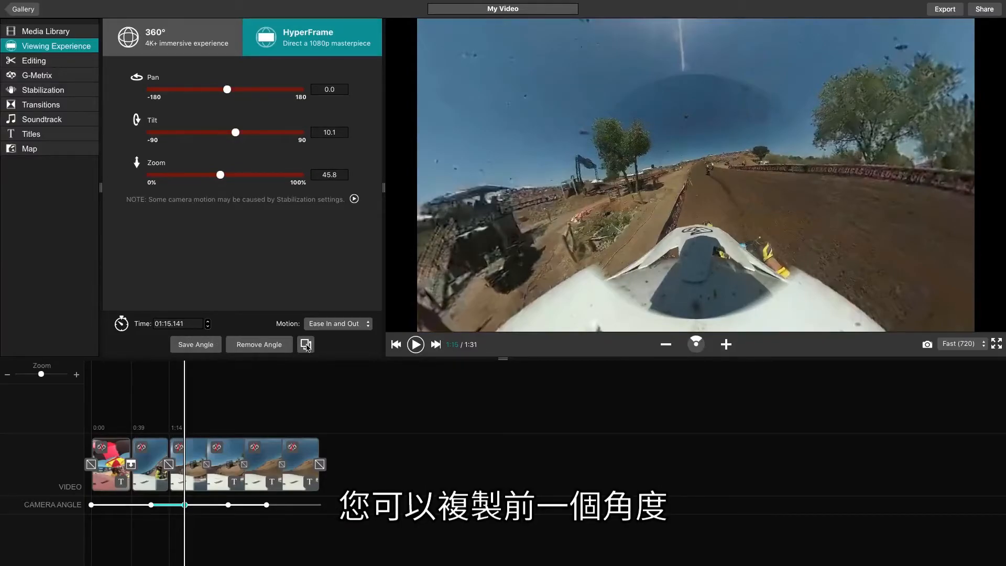
mouse_move(306, 345)
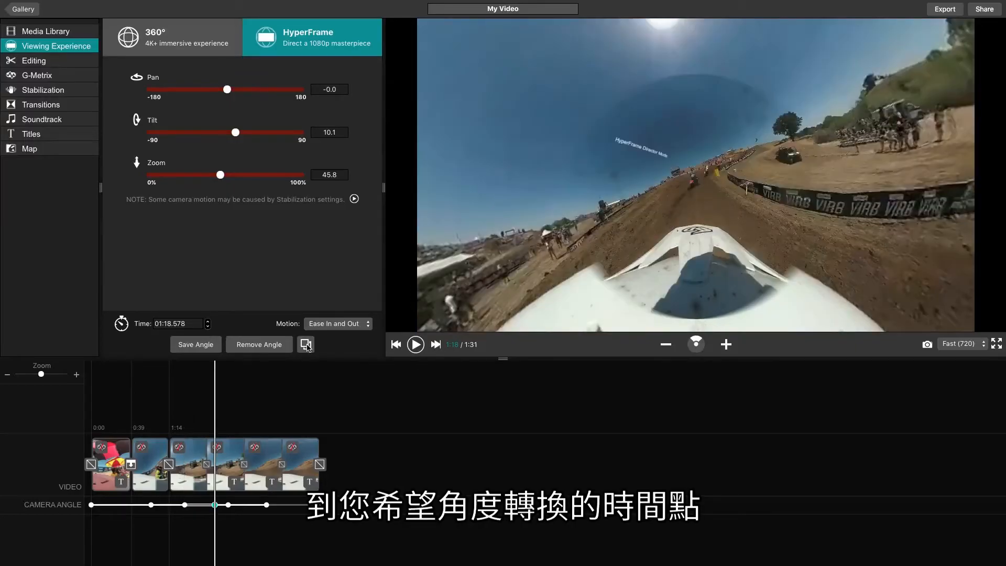
click(208, 505)
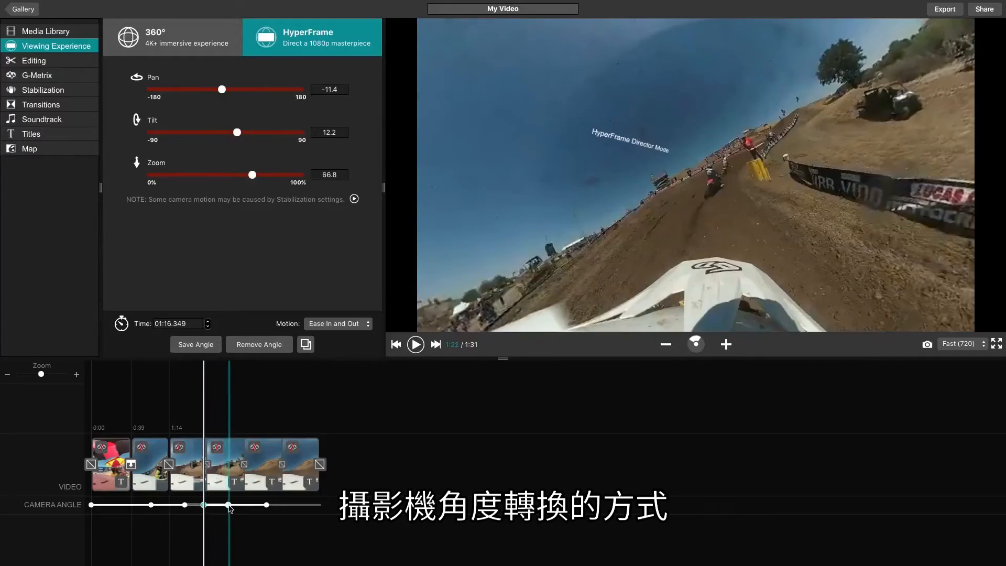
Step: Set the 1:22 angle's Motion to None for an instant cut and play back to check it
click(339, 323)
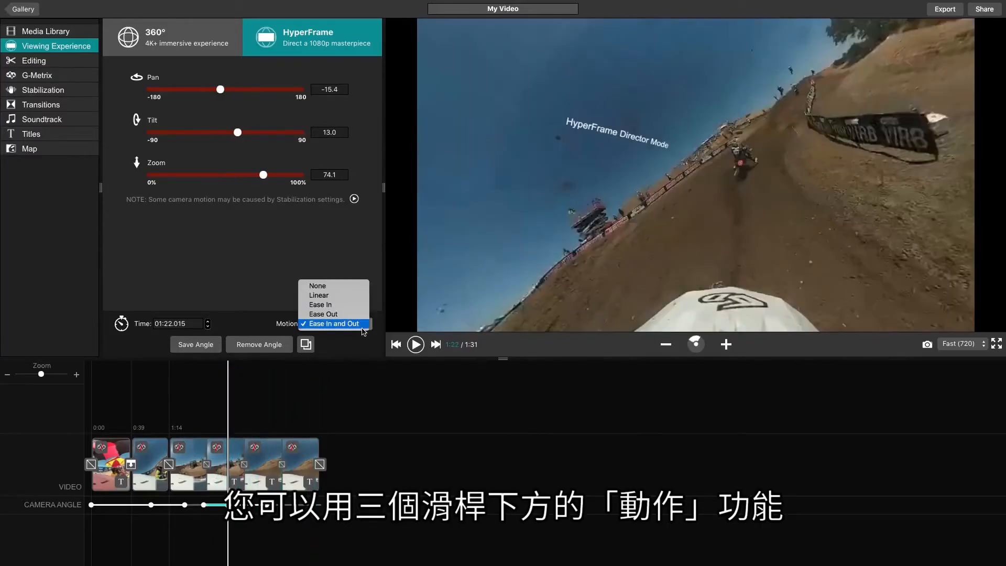
mouse_move(333, 304)
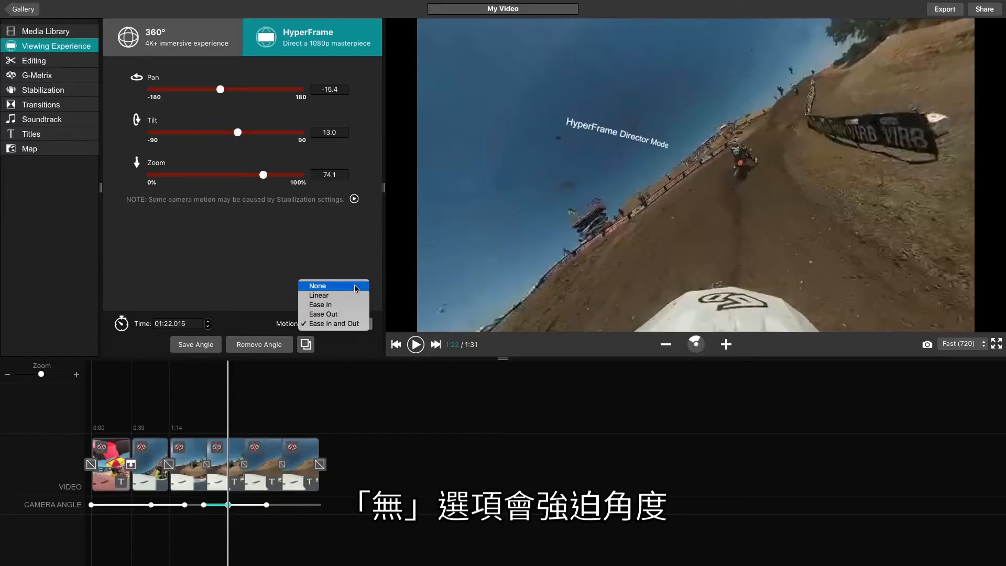
click(317, 285)
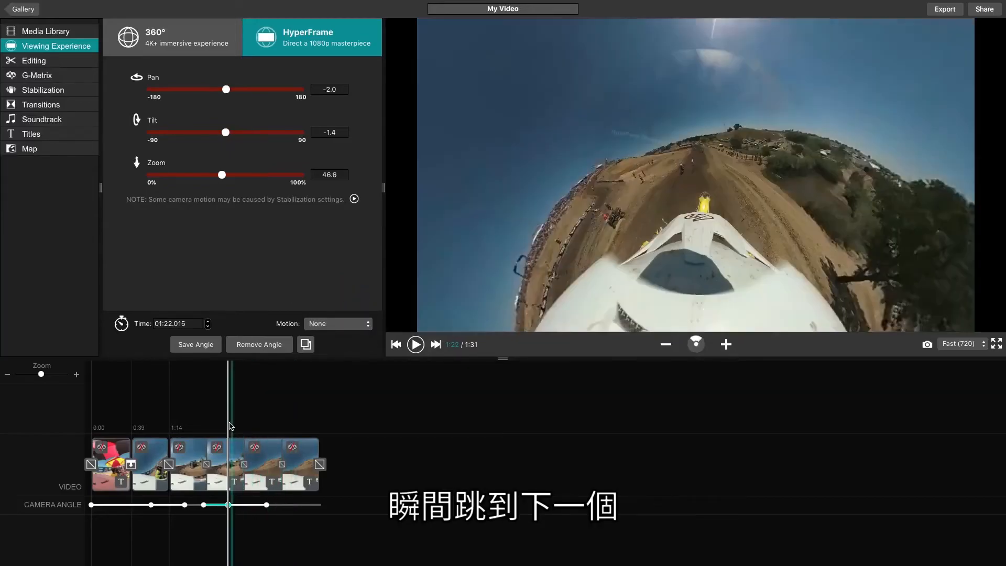
click(415, 343)
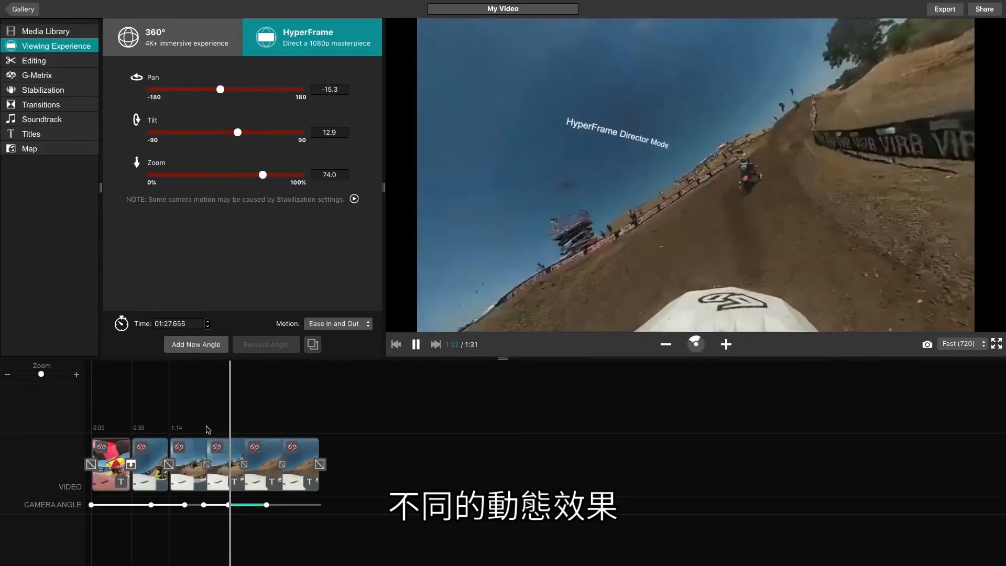
click(415, 344)
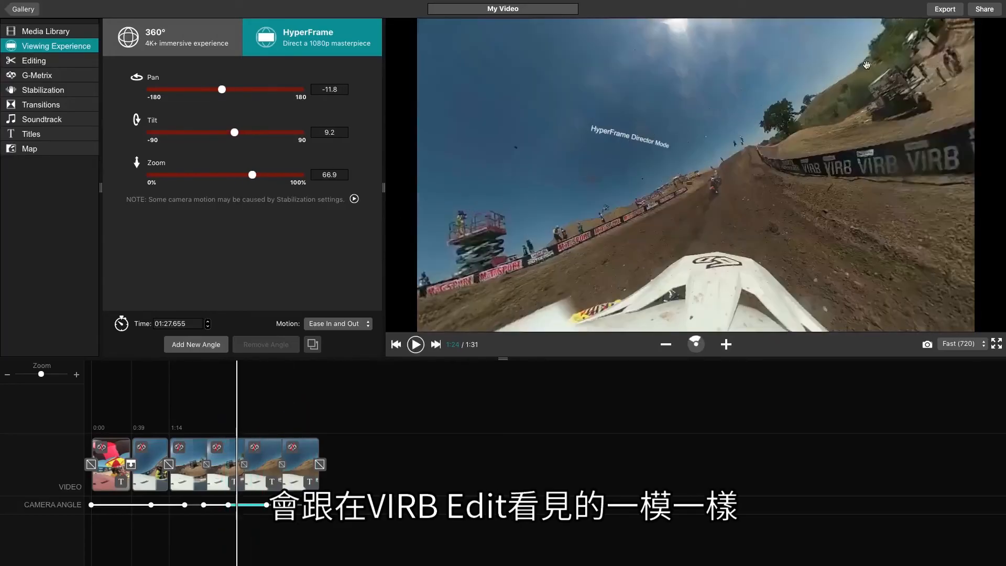
click(944, 10)
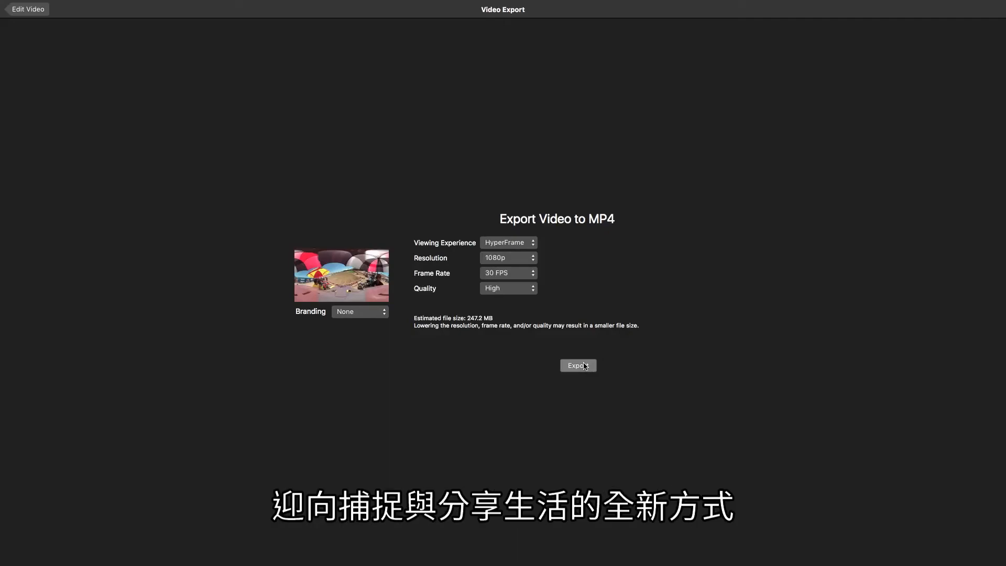
Step: Export the HyperFrame project as a 1080p, 30 FPS, high-quality MP4
click(576, 364)
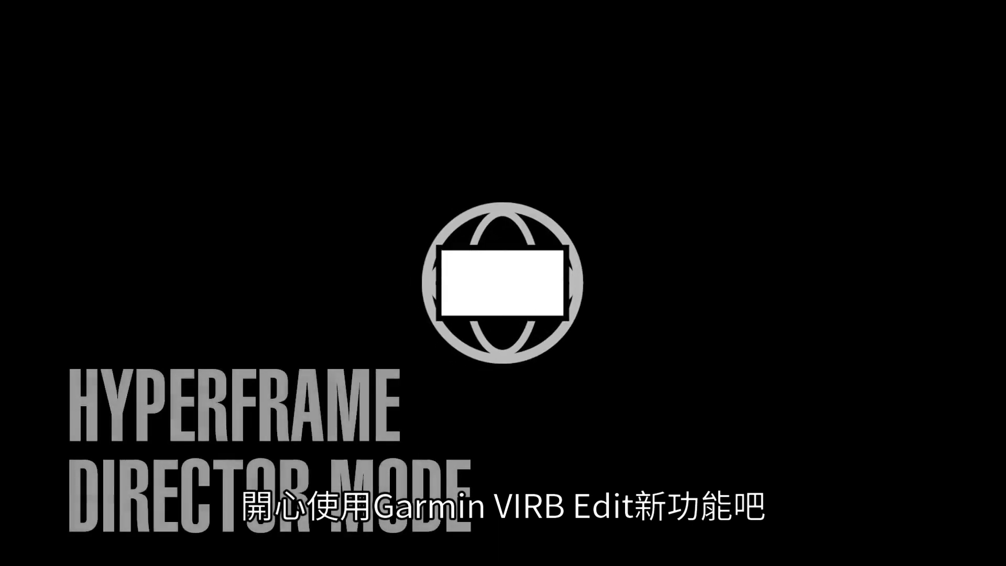